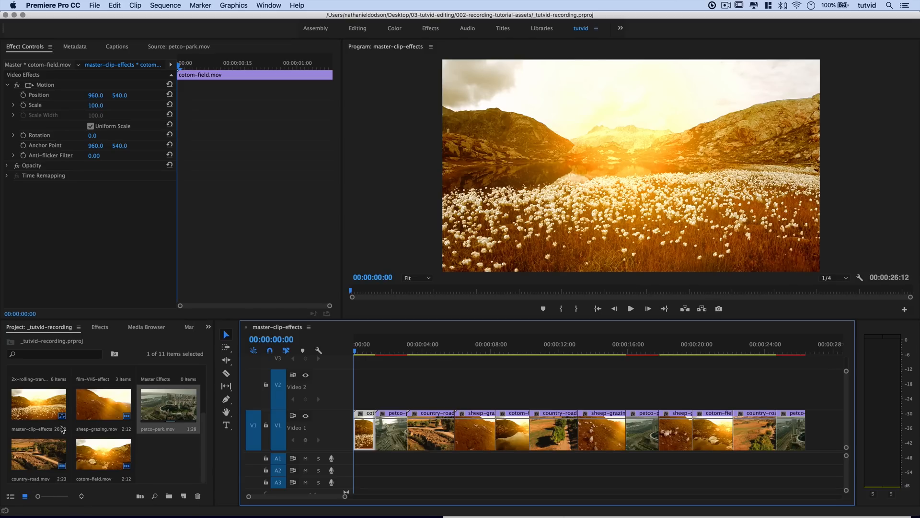
Clear the project selection and select the first petco-park.mov clip on V1 to show its effects
left_click(38, 404)
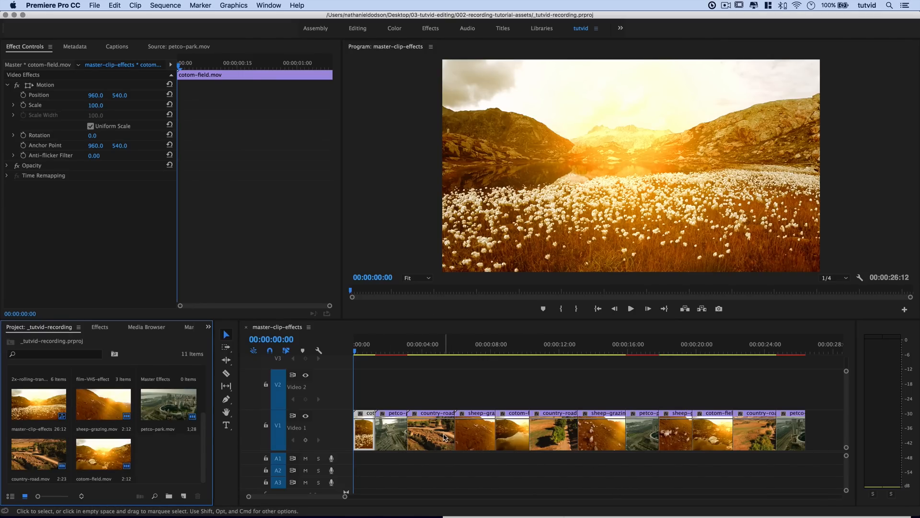
mouse_move(443, 437)
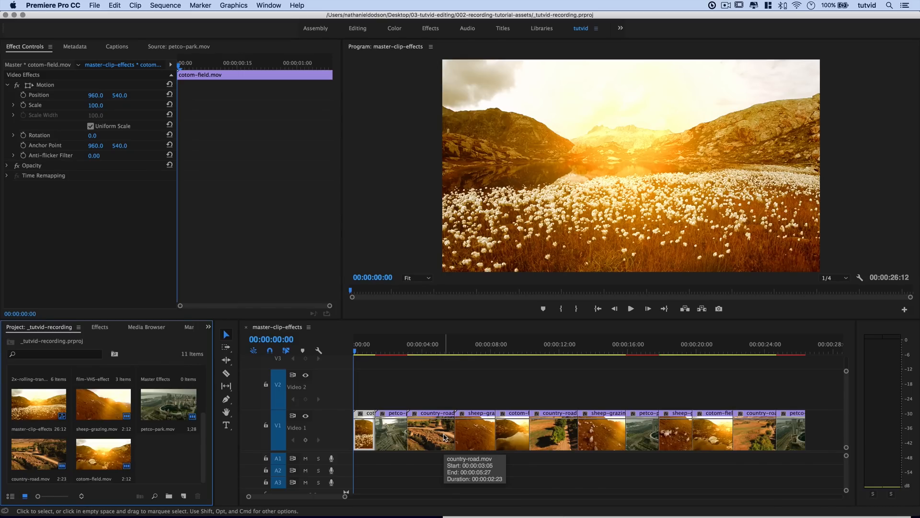
mouse_move(445, 438)
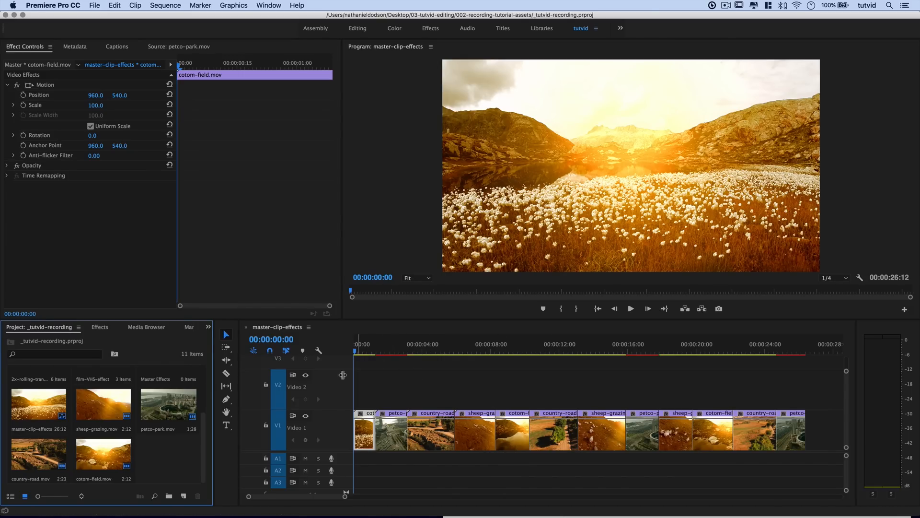
left_click(168, 404)
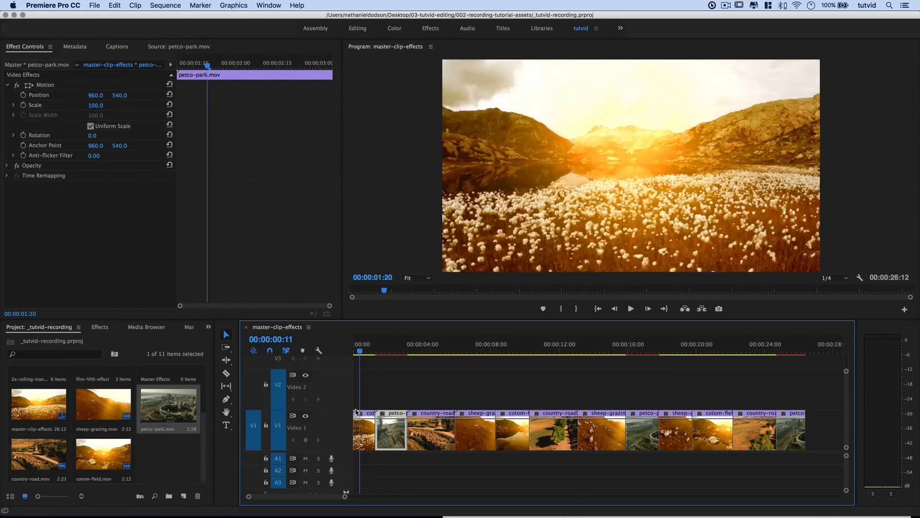
left_click(390, 351)
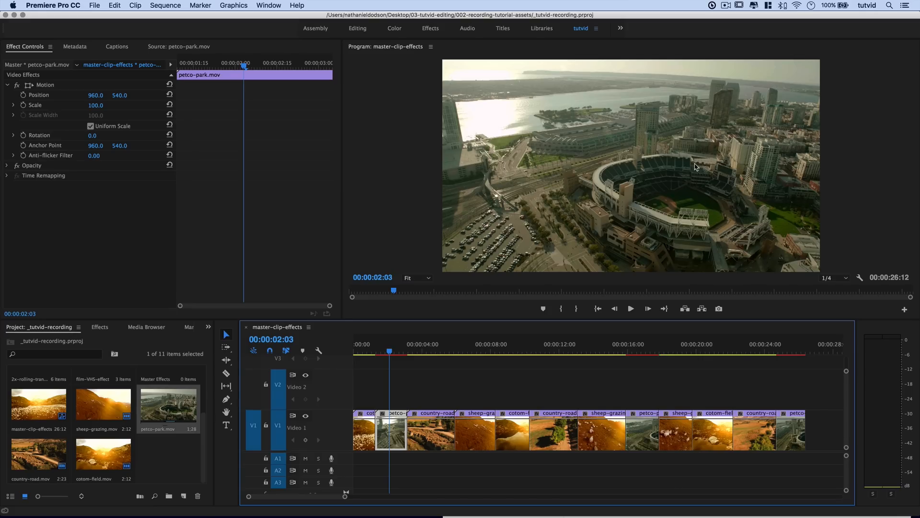
mouse_move(687, 169)
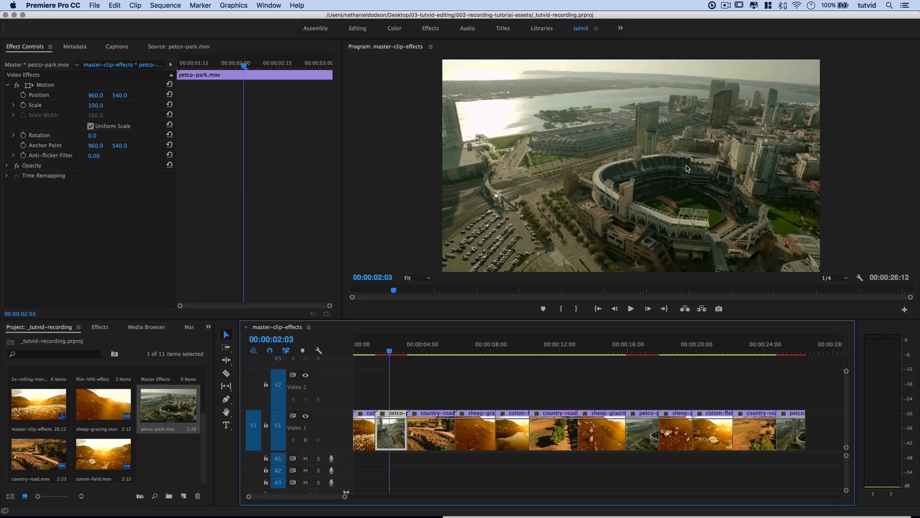
mouse_move(639, 163)
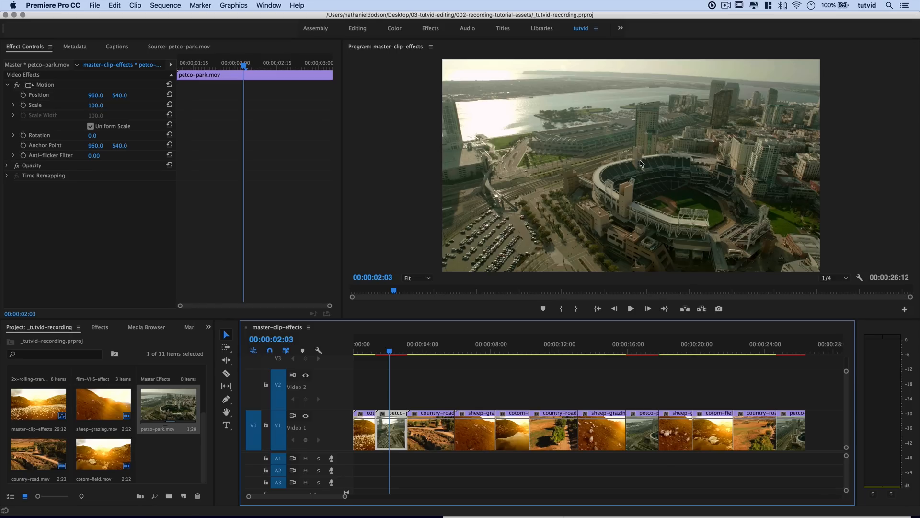
mouse_move(501, 131)
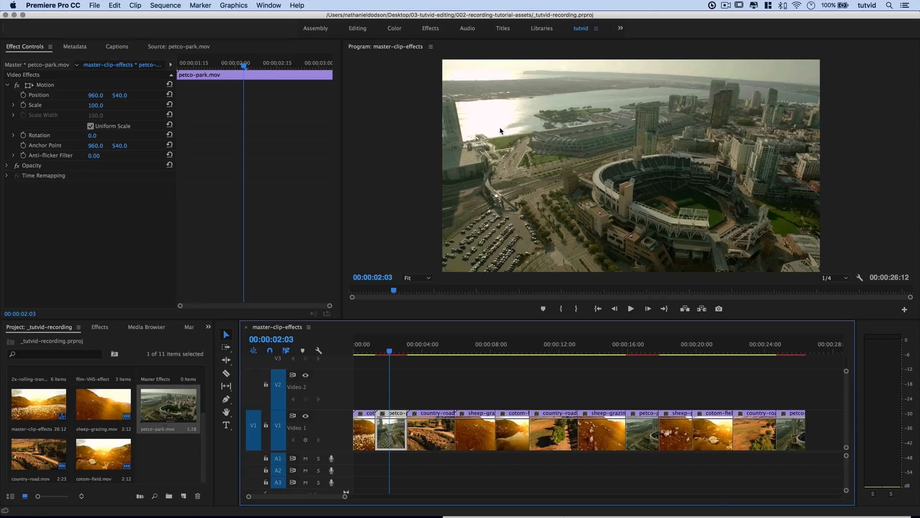
mouse_move(543, 362)
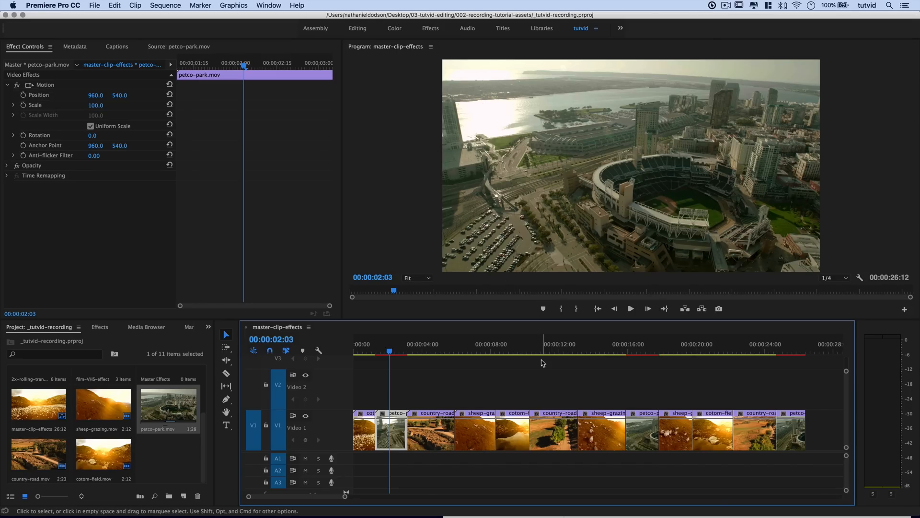
mouse_move(655, 374)
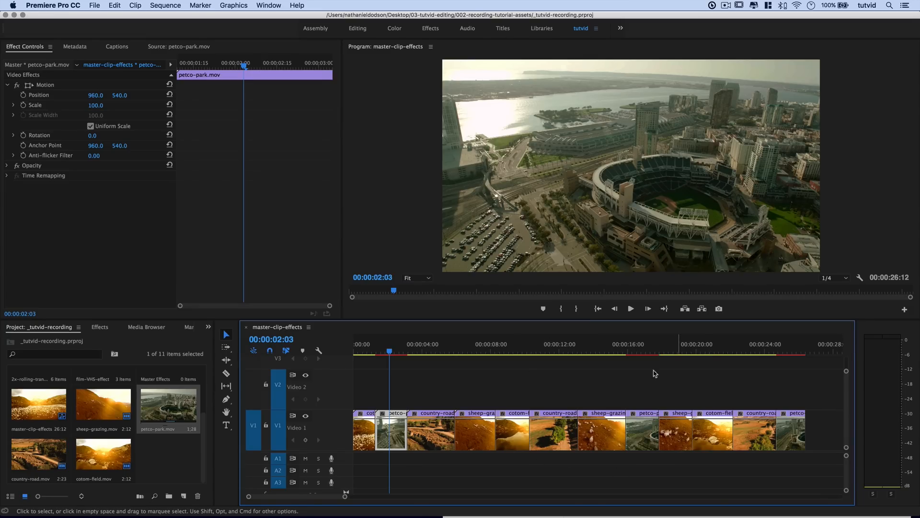
left_click(639, 351)
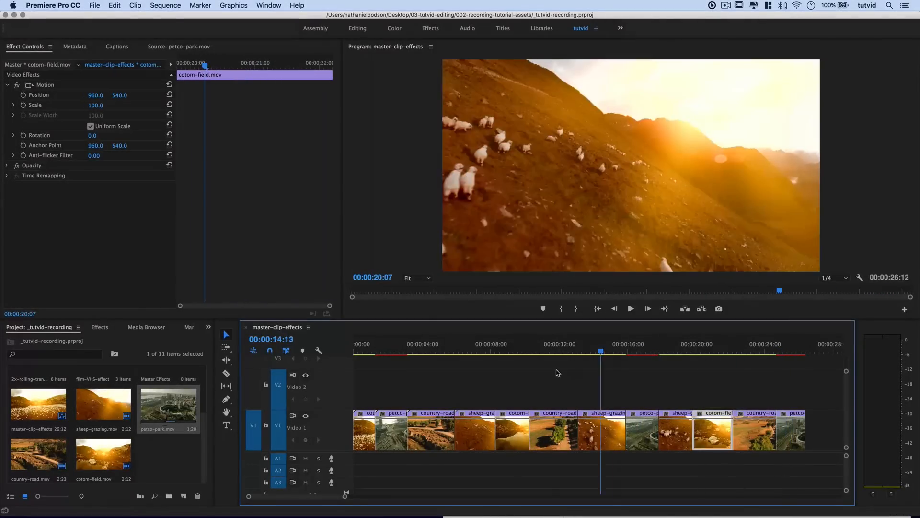
left_click(391, 422)
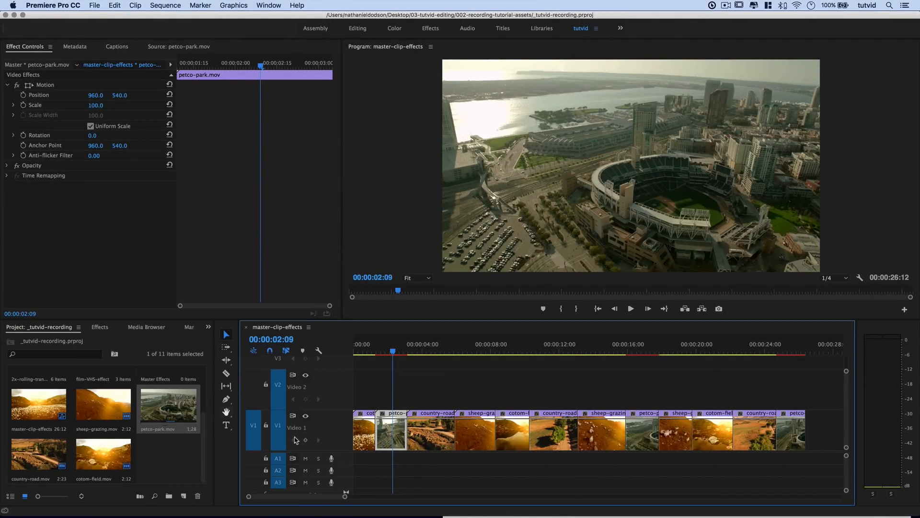
left_click(389, 435)
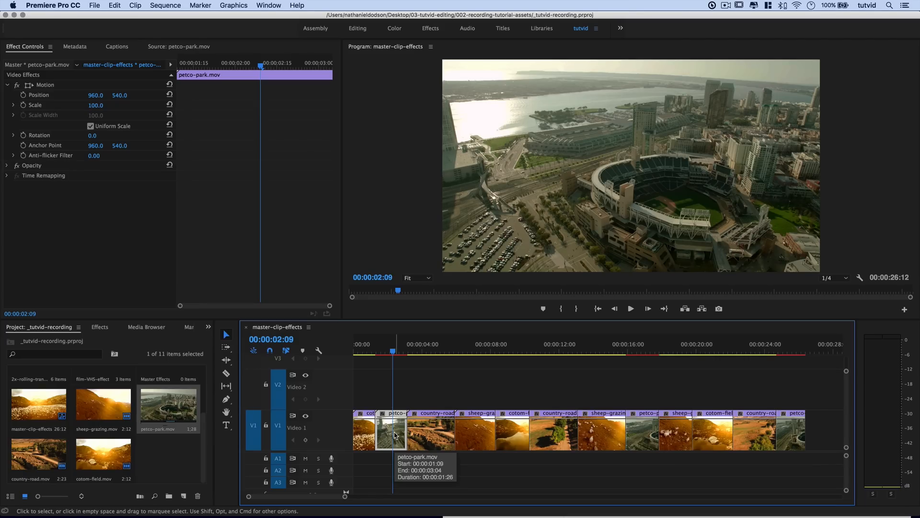
mouse_move(261, 274)
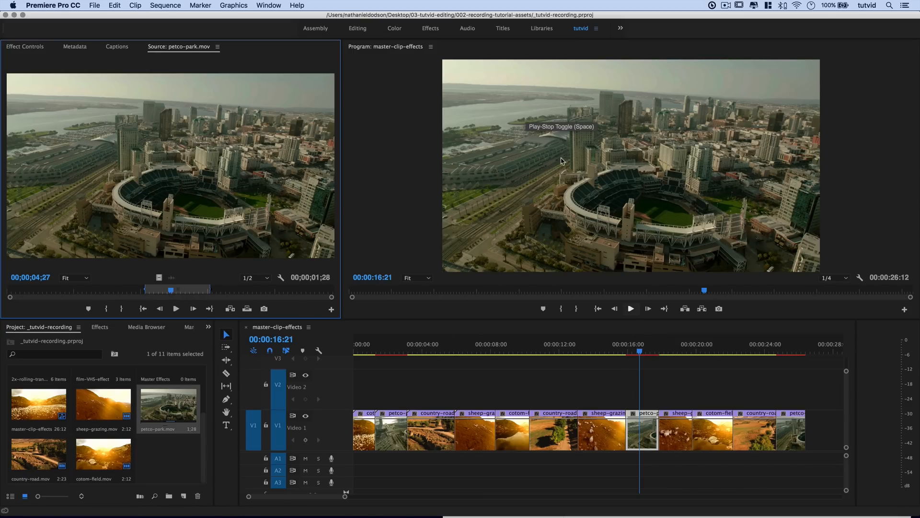
mouse_move(692, 319)
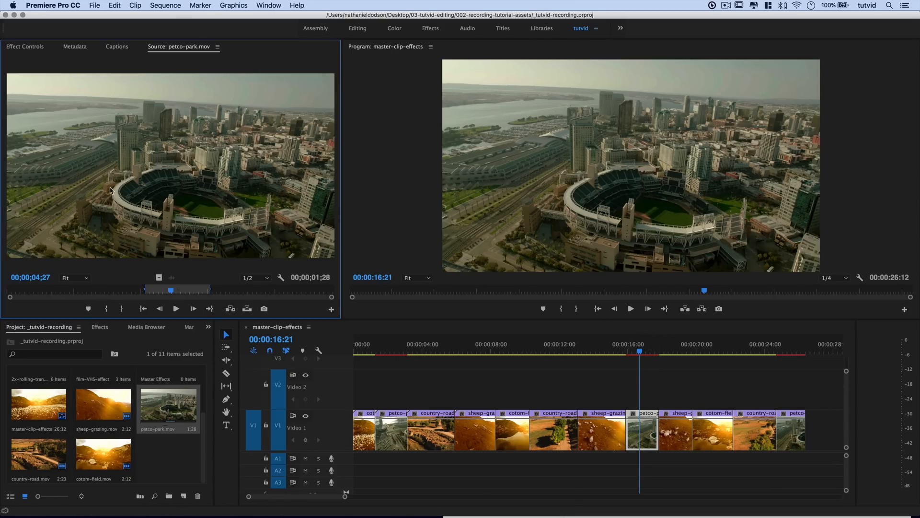
mouse_move(208, 435)
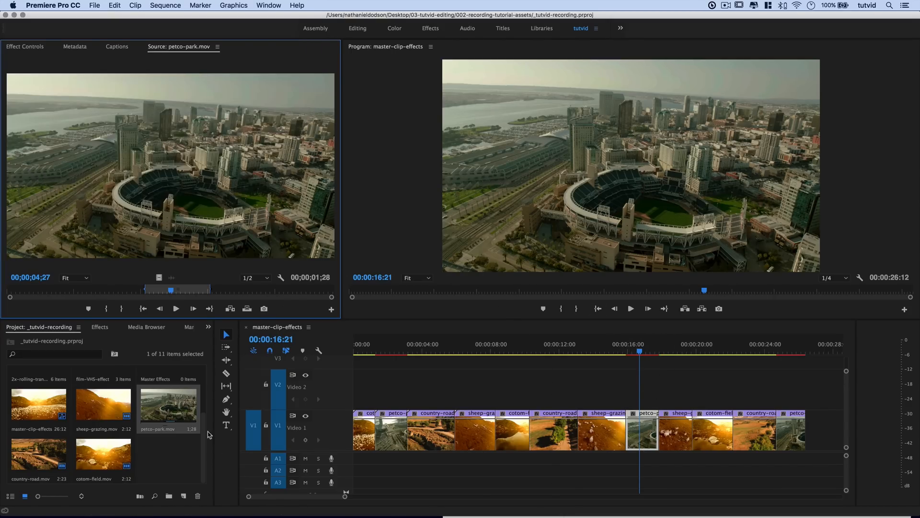
Preview sheep-grazing.mov in the Source Monitor, then load petco-park.mov there again
double_click(102, 402)
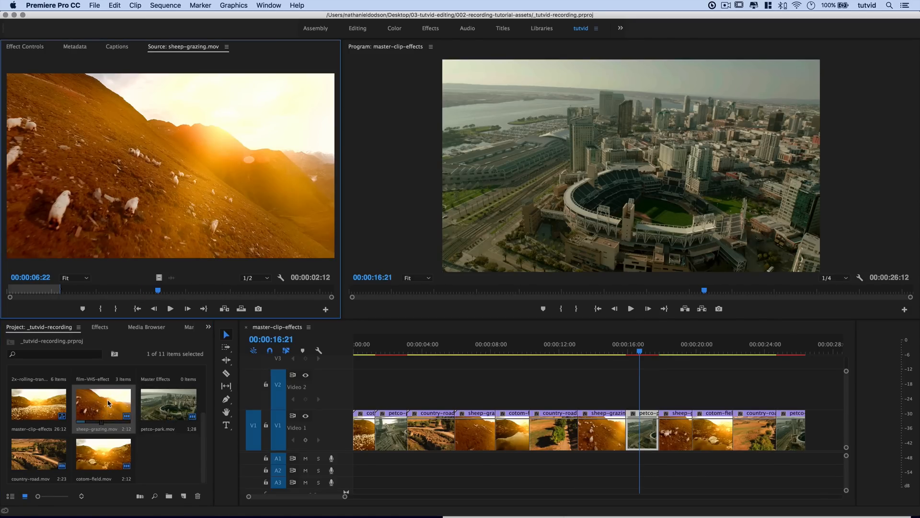
double_click(167, 404)
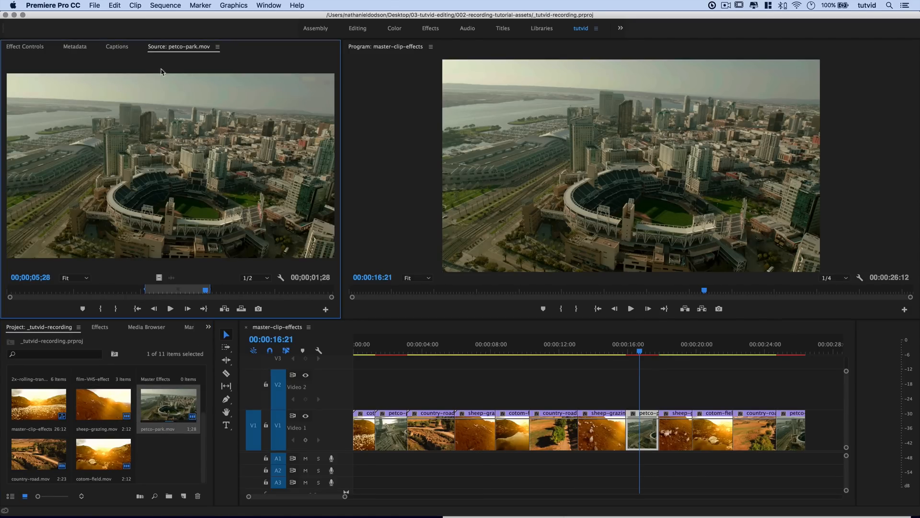
mouse_move(23, 63)
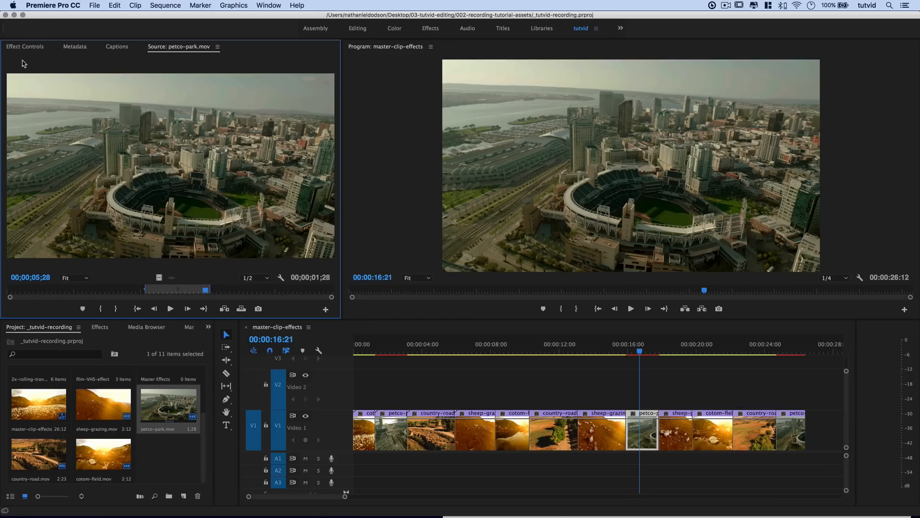
Show the petco-park master clip's empty effect settings via the Master tab
left_click(25, 46)
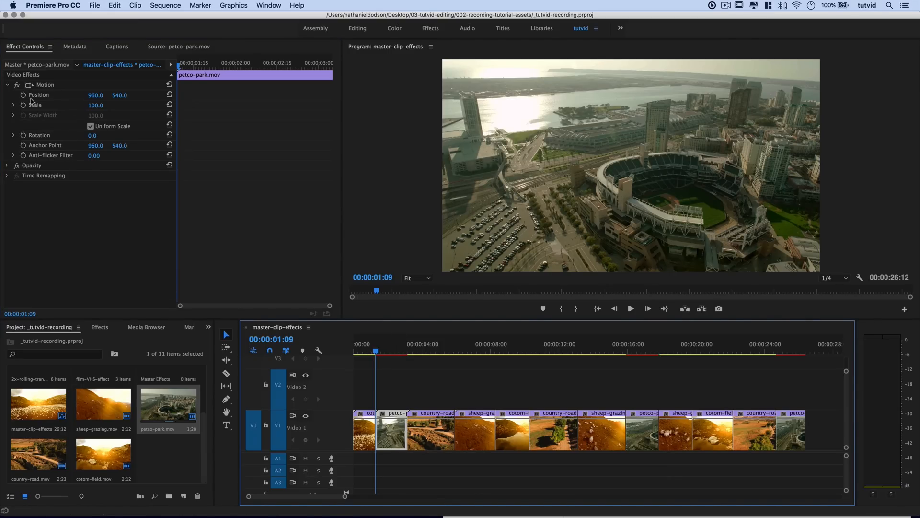
mouse_move(38, 112)
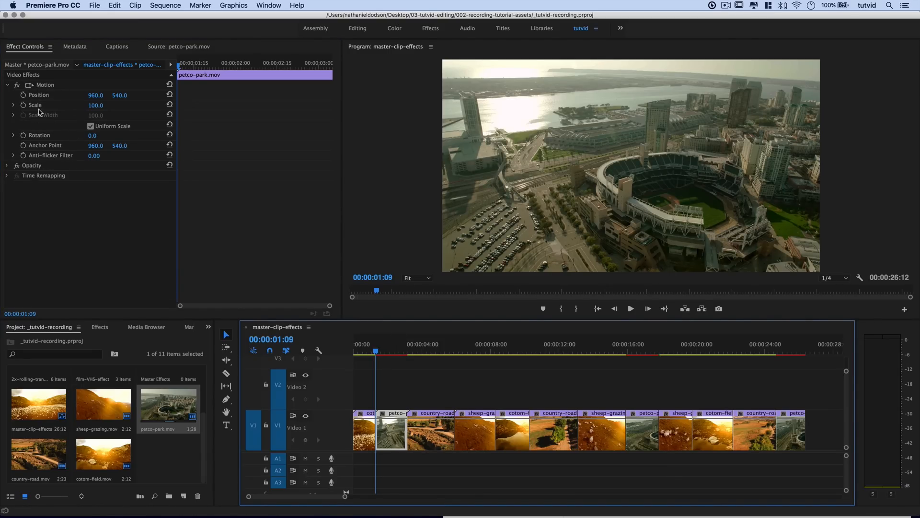
mouse_move(33, 121)
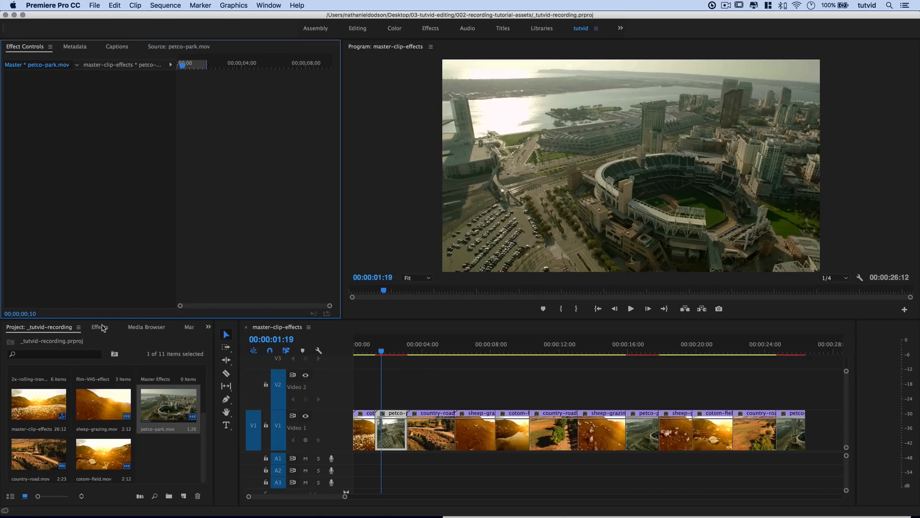
Show the Video Effects library with Keying collapsed and Color Correction expanded
left_click(99, 327)
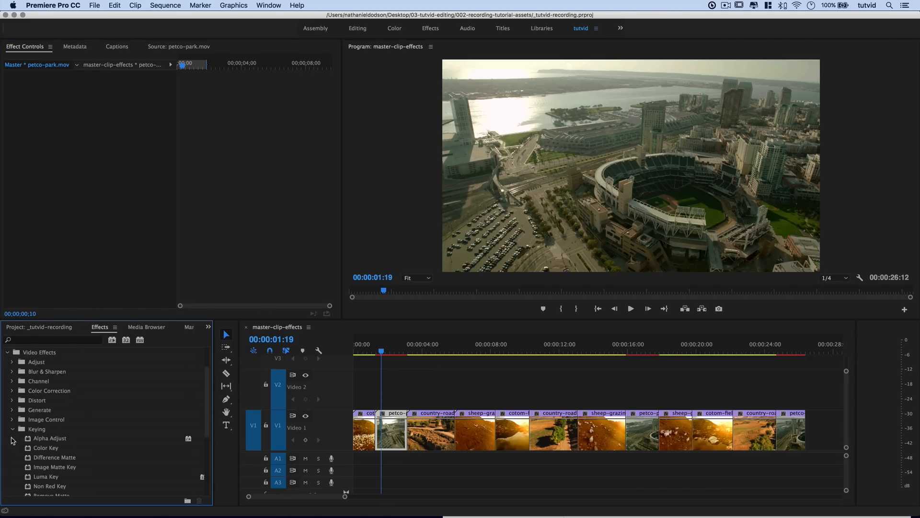
left_click(36, 429)
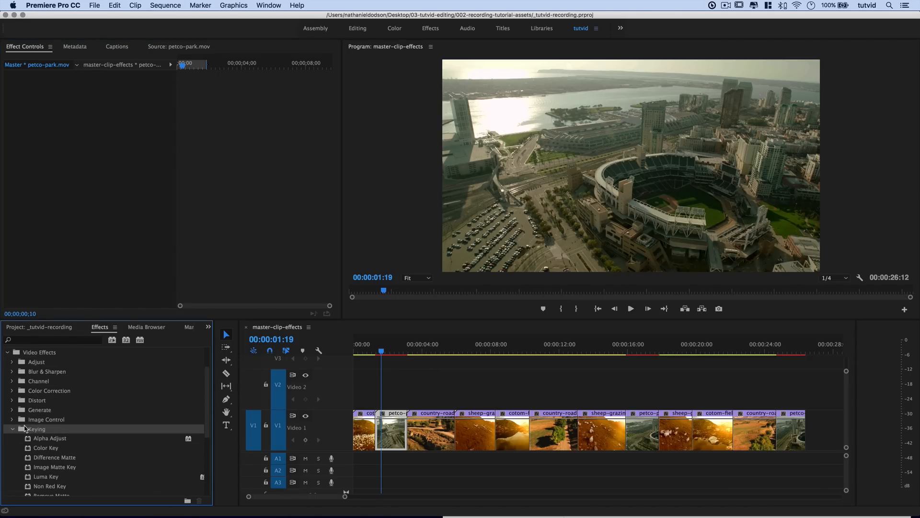
left_click(13, 390)
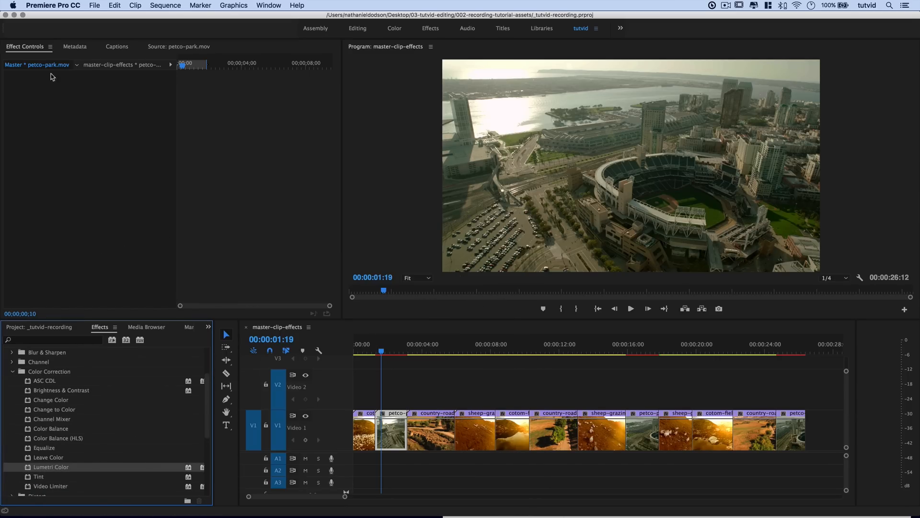
mouse_move(58, 467)
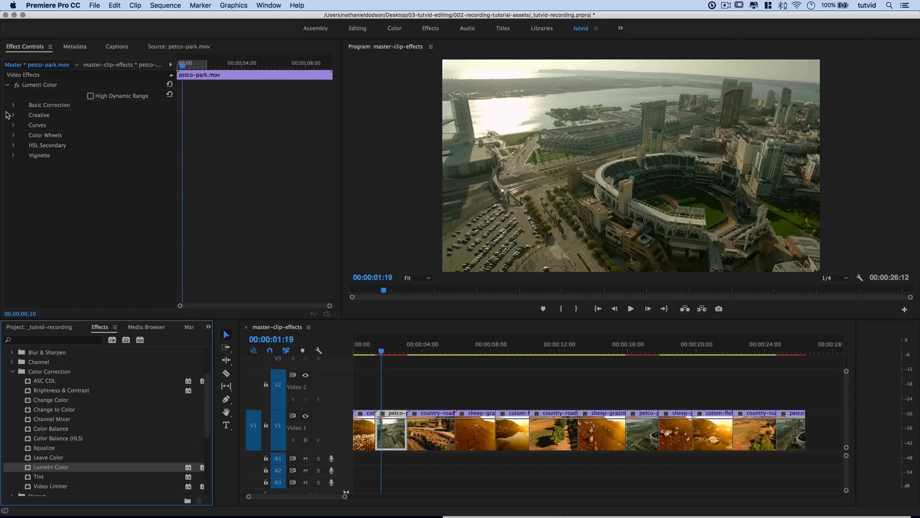
Raise Temperature in Lumetri Basic Correction to warm the petco-park master clip
left_click(13, 104)
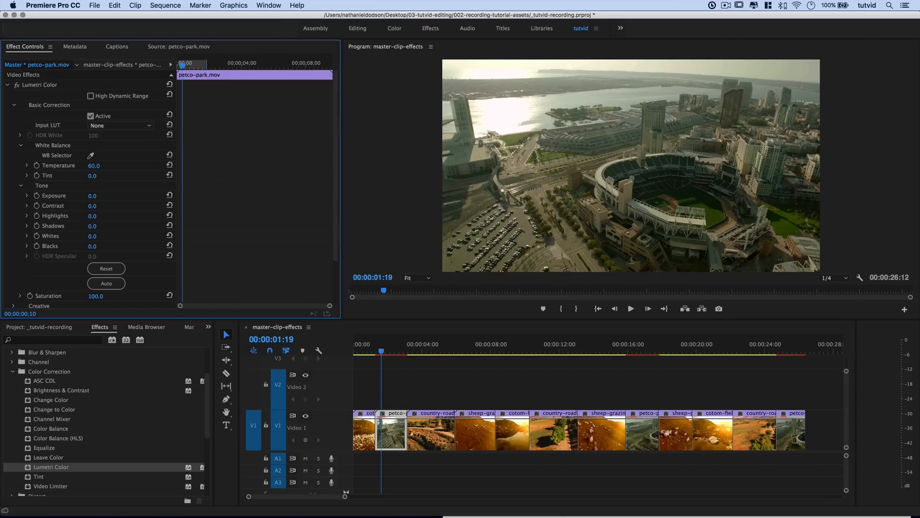
left_click_drag(94, 164, 98, 165)
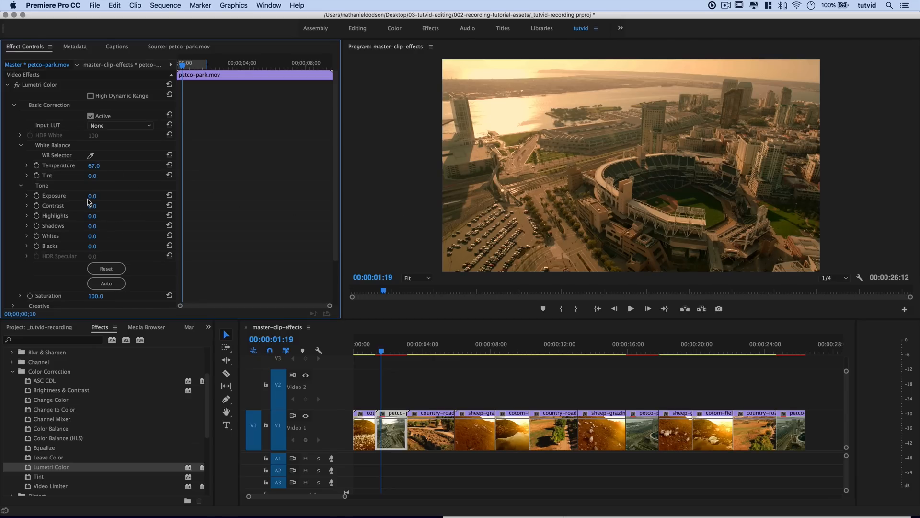
left_click_drag(95, 205, 114, 211)
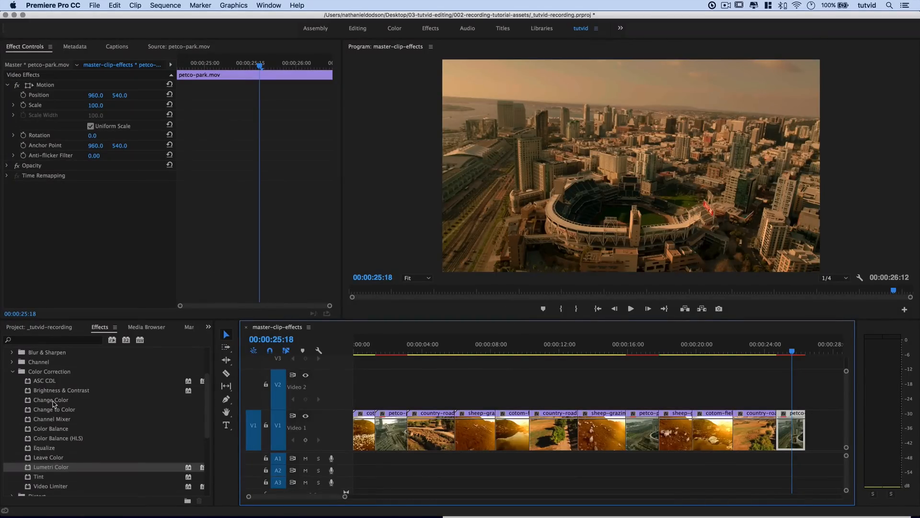
left_click(40, 327)
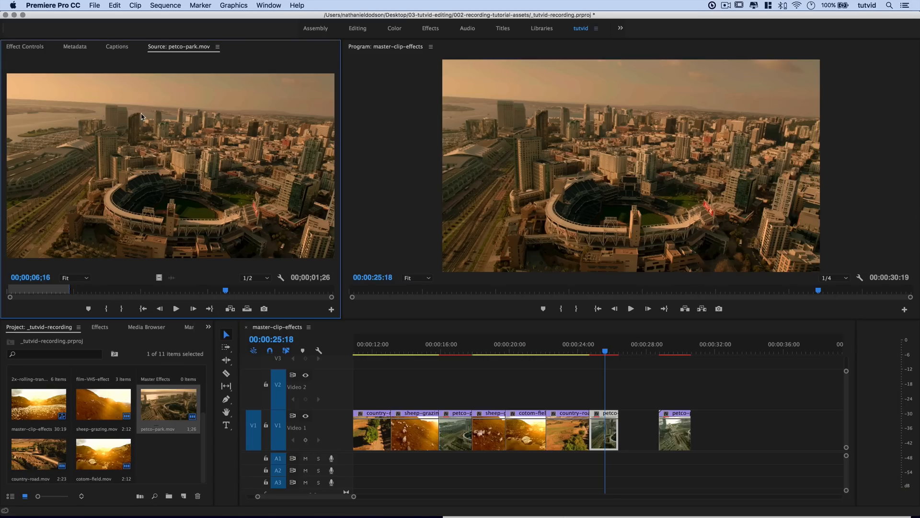
mouse_move(197, 4)
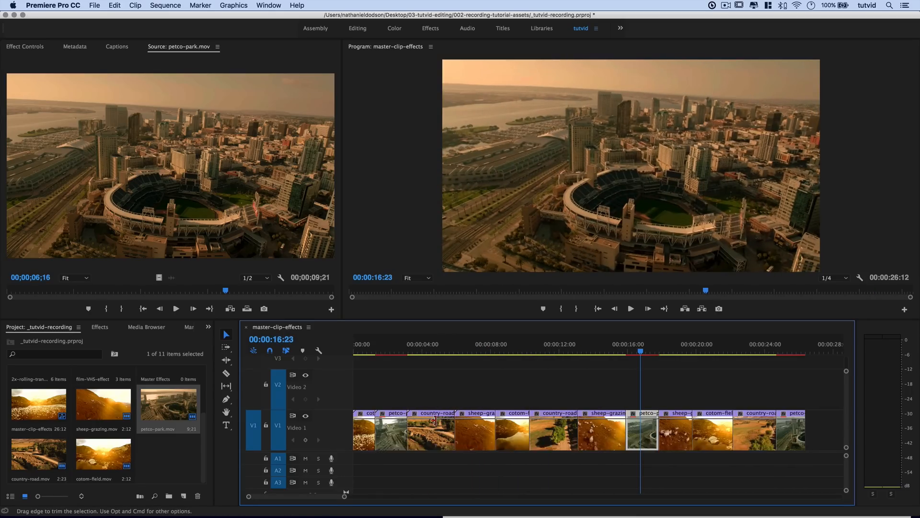
left_click(396, 349)
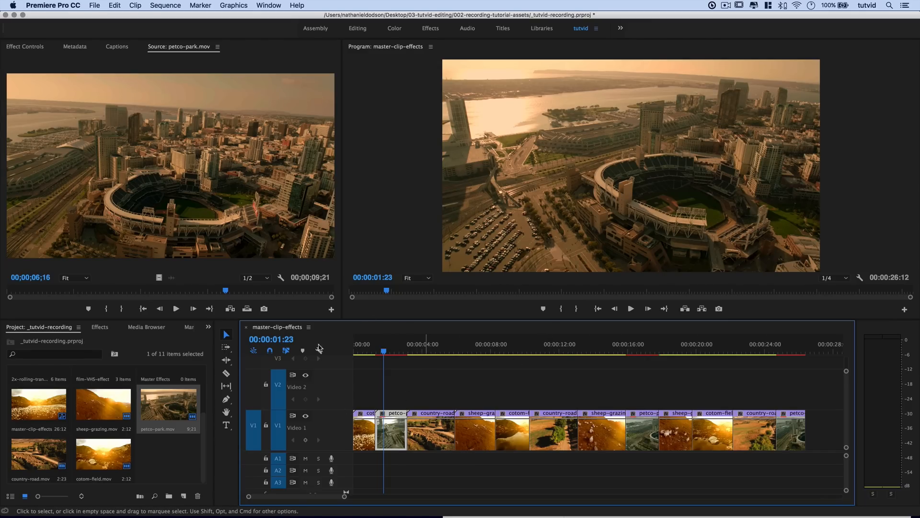
left_click(25, 46)
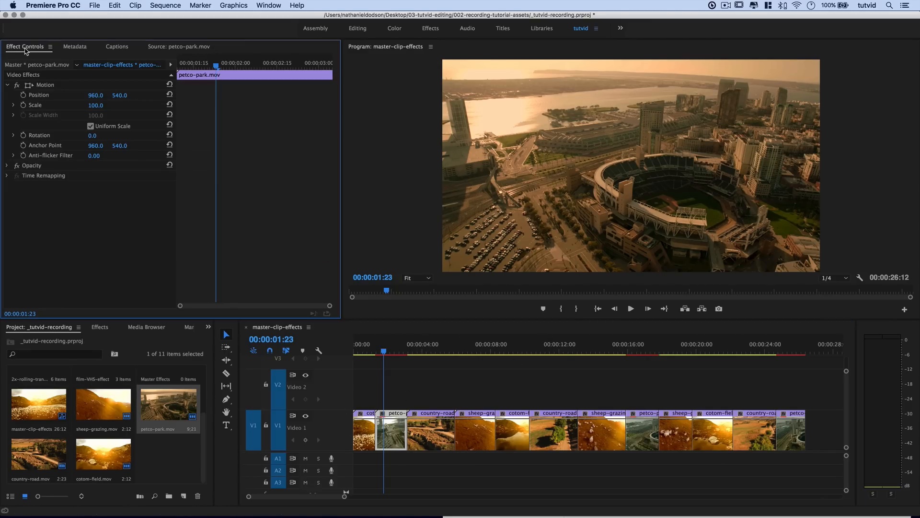
mouse_move(43, 68)
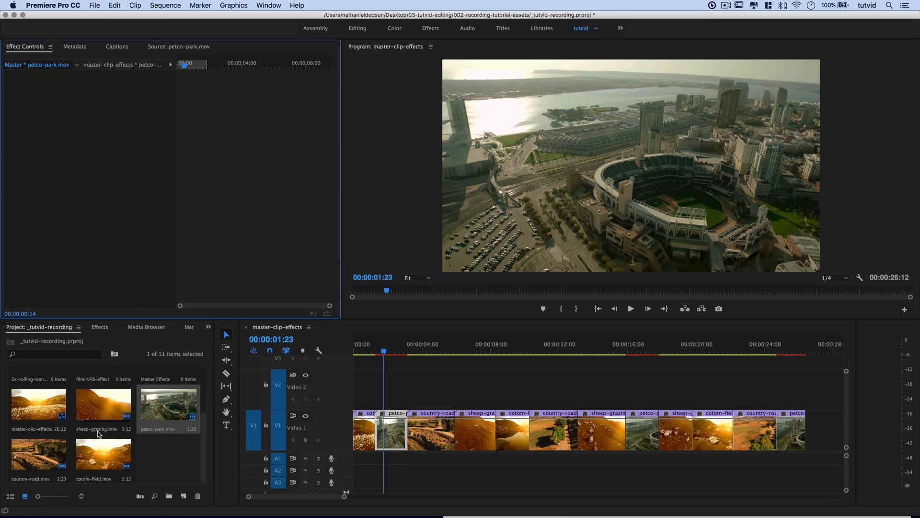
Show the Video Effects library with the Image Control group listed
left_click(100, 327)
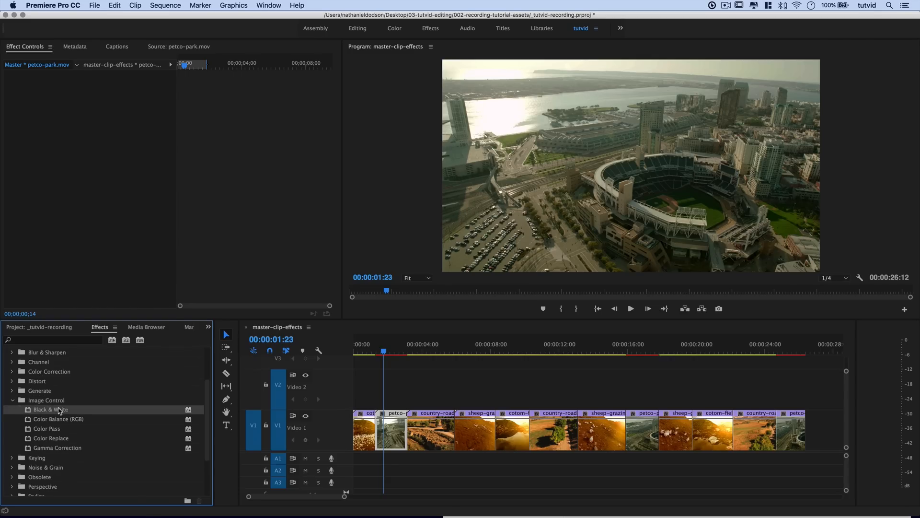
Apply Black & White to the petco-park master clip, check a sequence instance, return to the Project panel
double_click(50, 410)
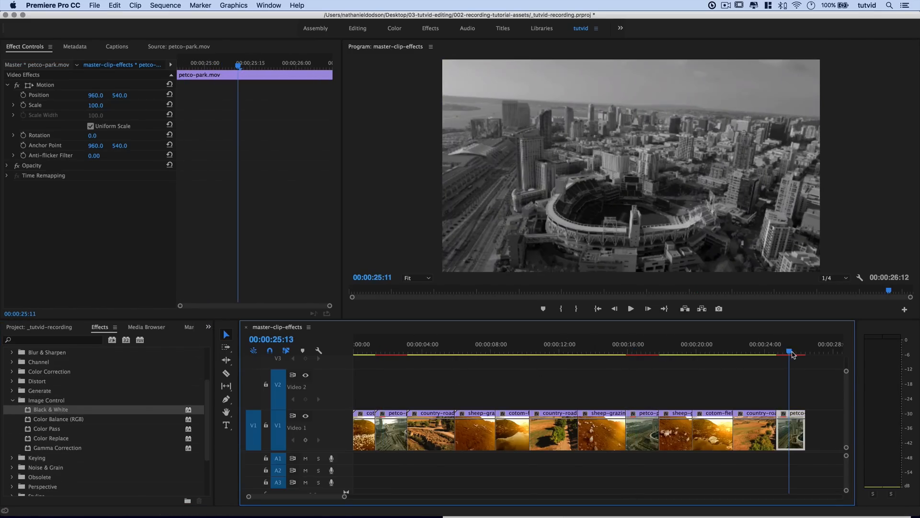
left_click(391, 344)
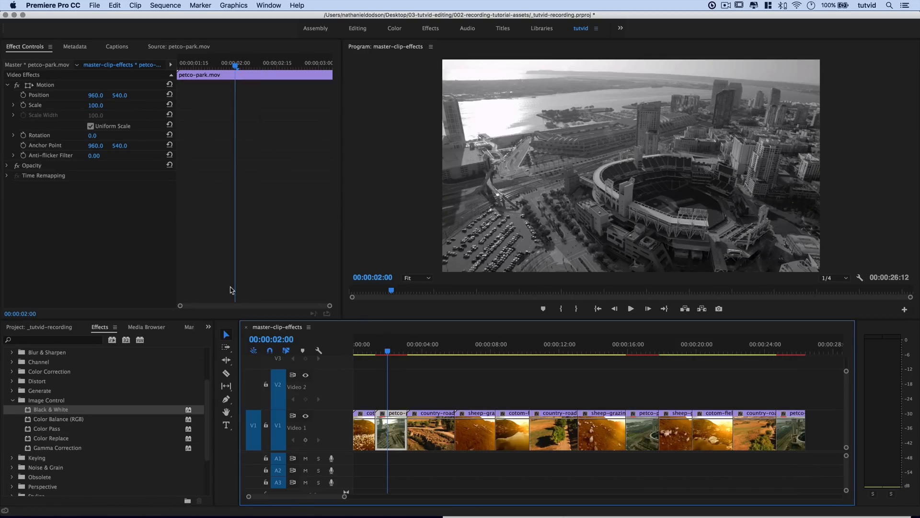
left_click(11, 399)
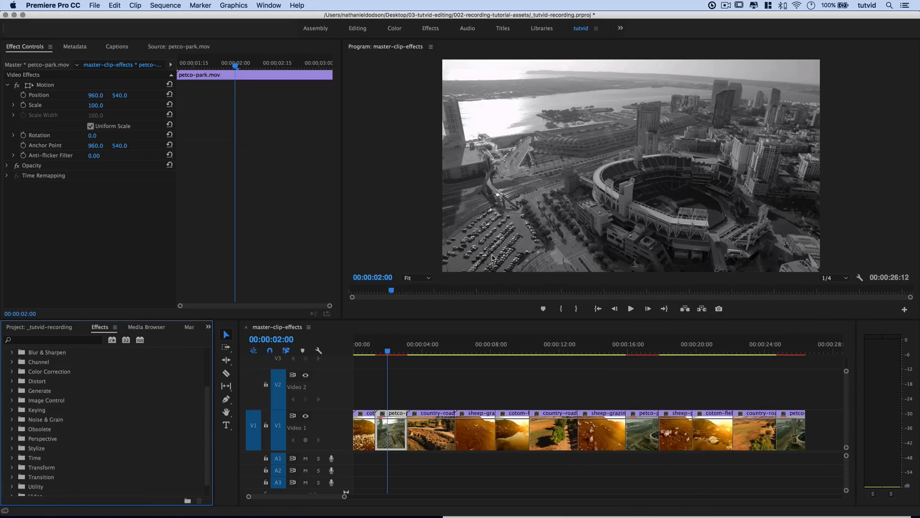
mouse_move(392, 422)
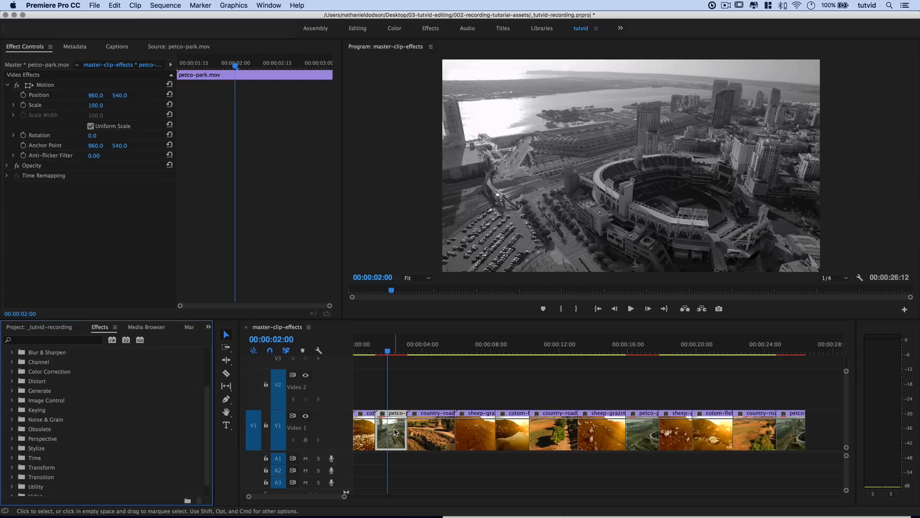
left_click(40, 327)
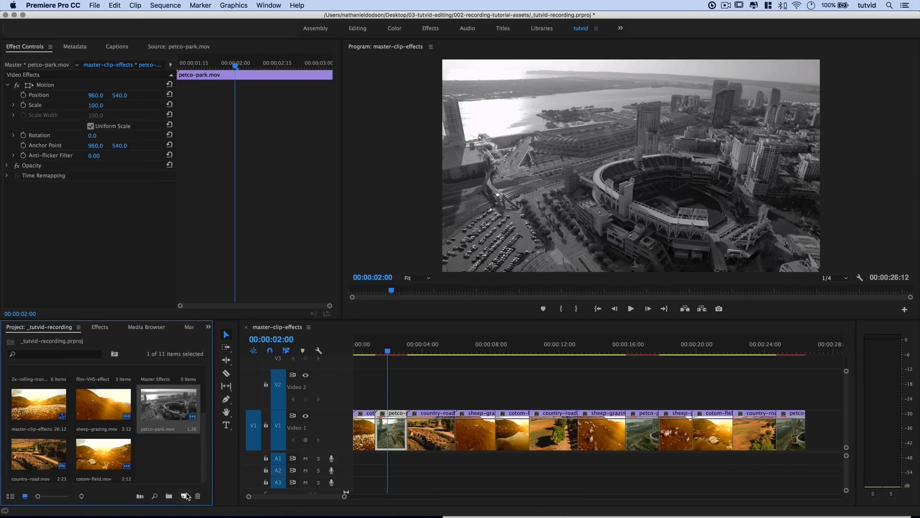
Create a new Adjustment Layer and show its empty master effect settings
left_click(183, 496)
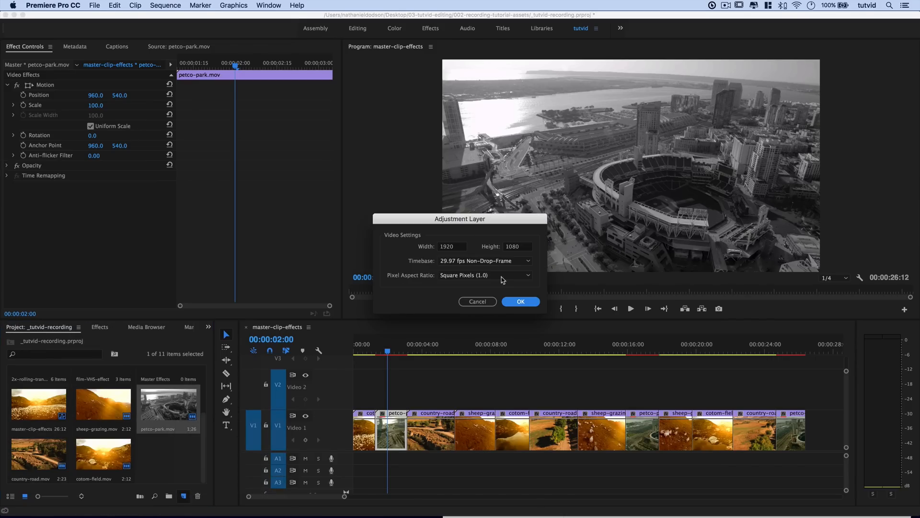
left_click(519, 301)
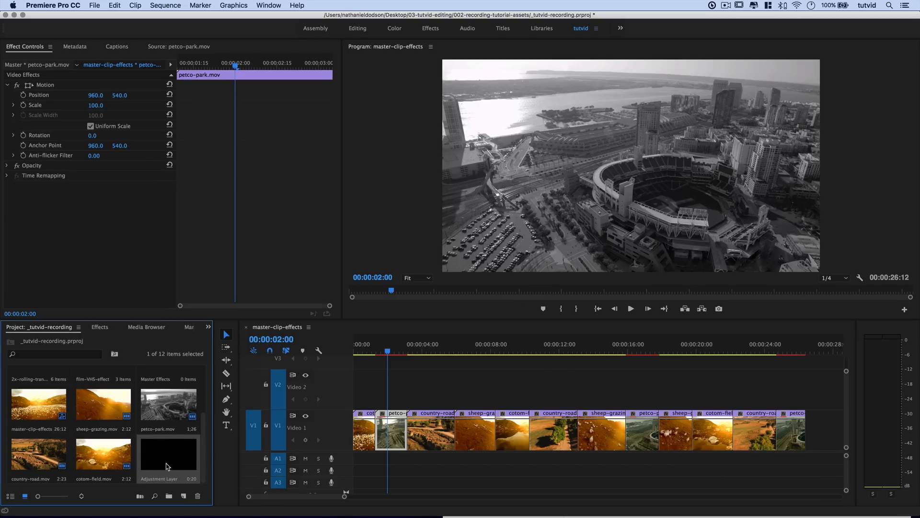
mouse_move(169, 466)
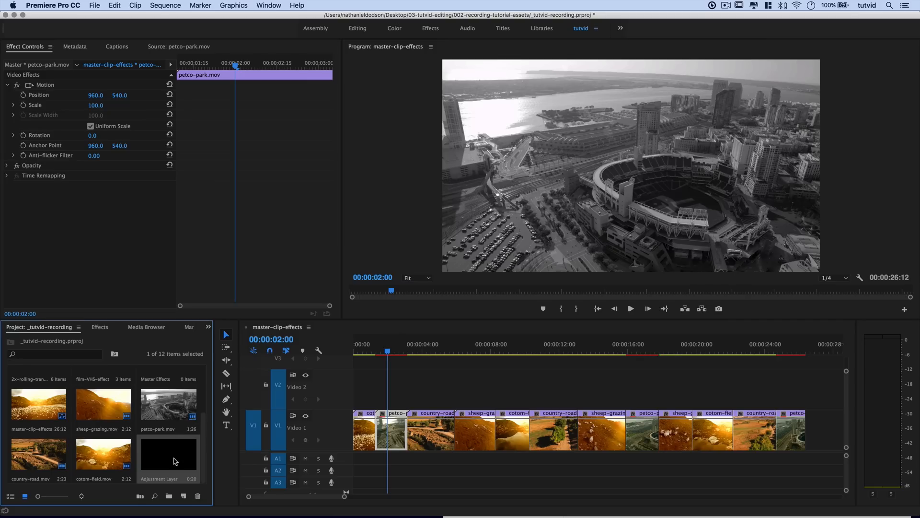
double_click(169, 452)
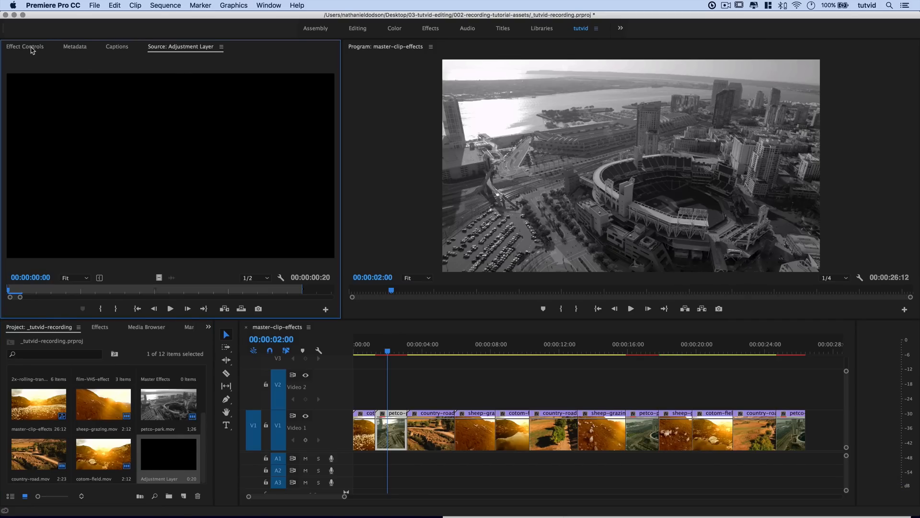
left_click(25, 46)
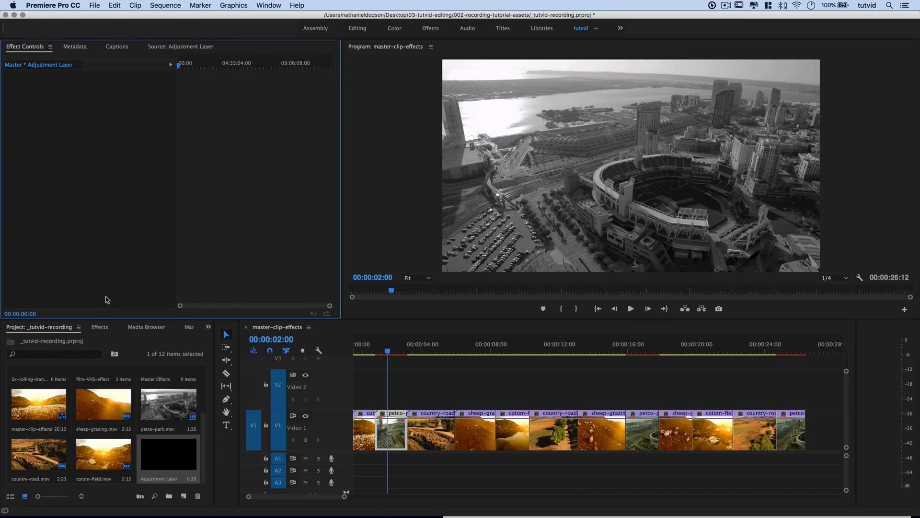
Apply Color Balance (HLS) to the adjustment layer master with Hue -29, Lightness 24, Saturation -48
left_click(98, 327)
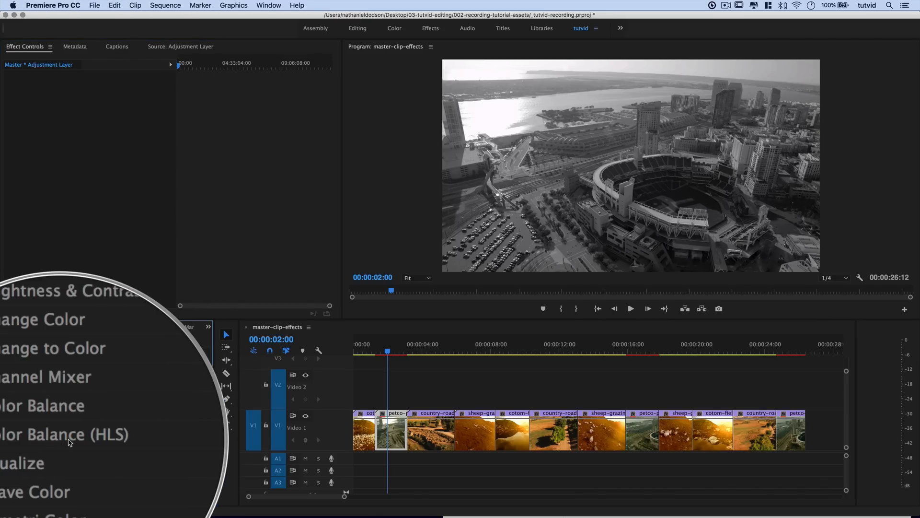
double_click(58, 438)
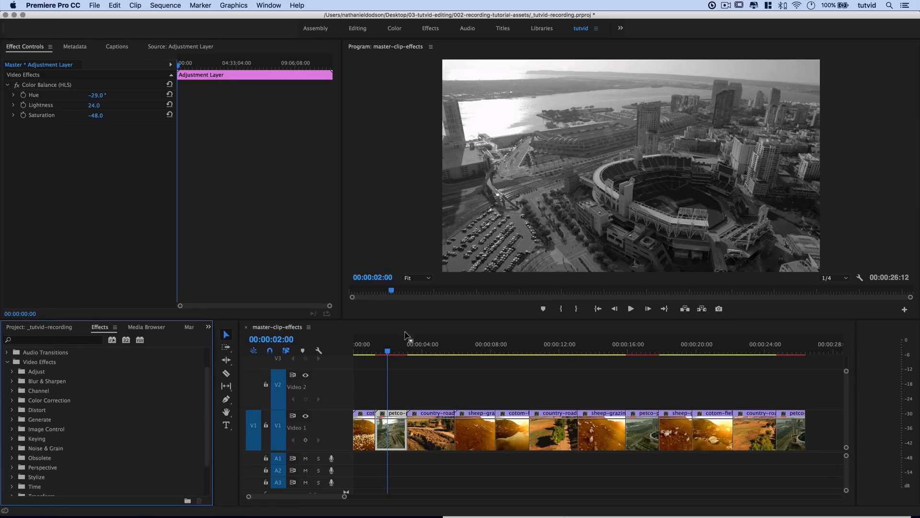
left_click(40, 327)
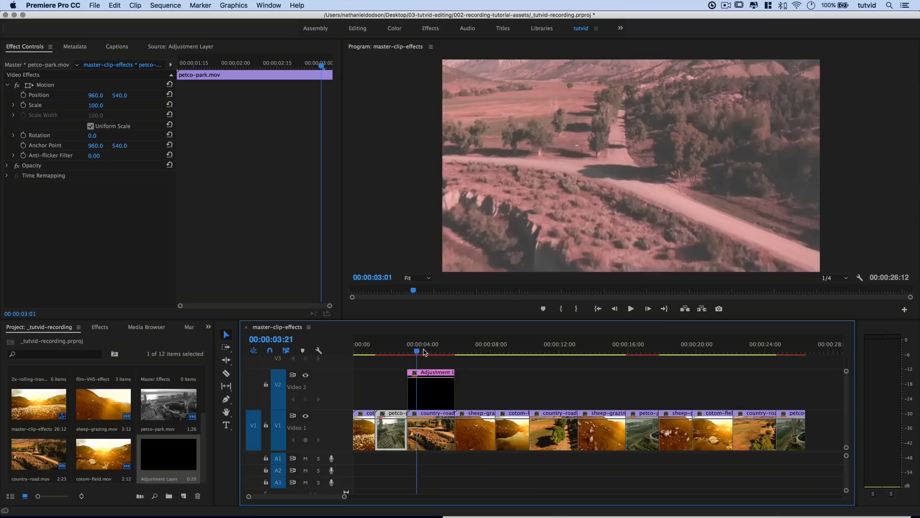
Inspect the tinted Adjustment Layer on V2 over country-road, then remove it from the timeline
left_click(432, 388)
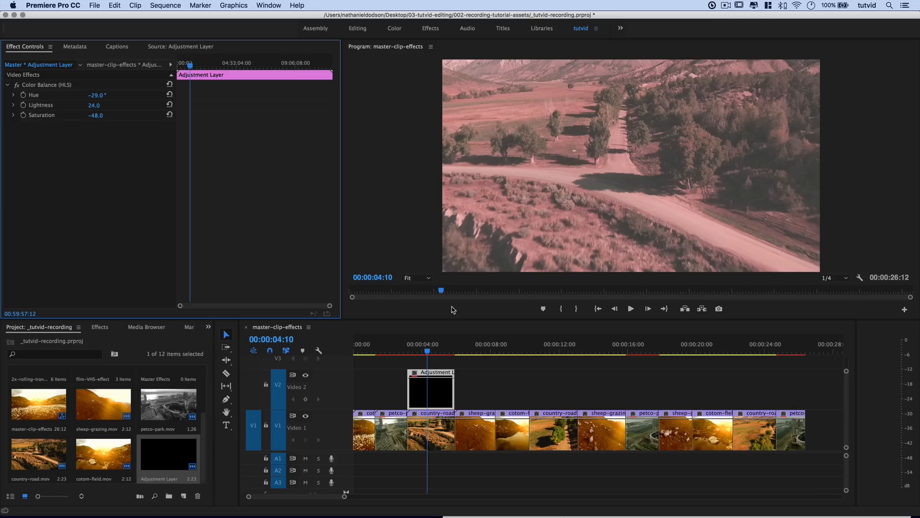
mouse_move(172, 466)
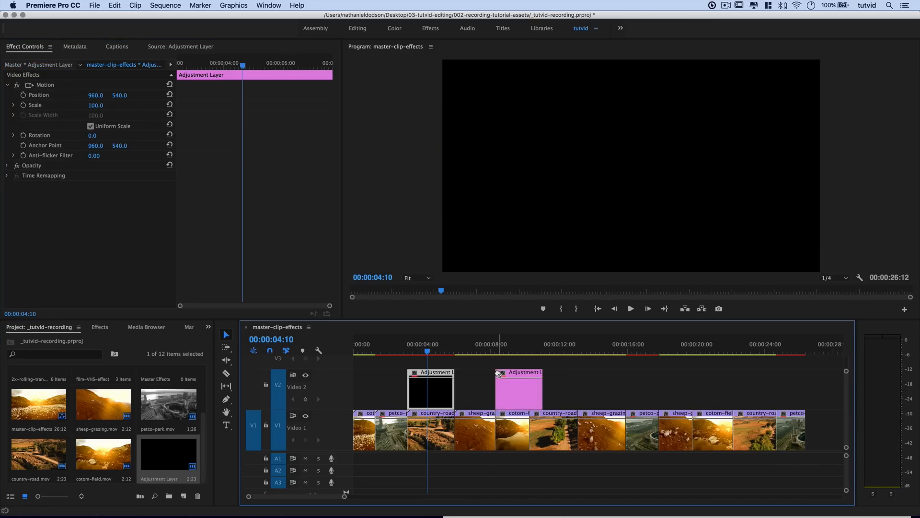
left_click(495, 350)
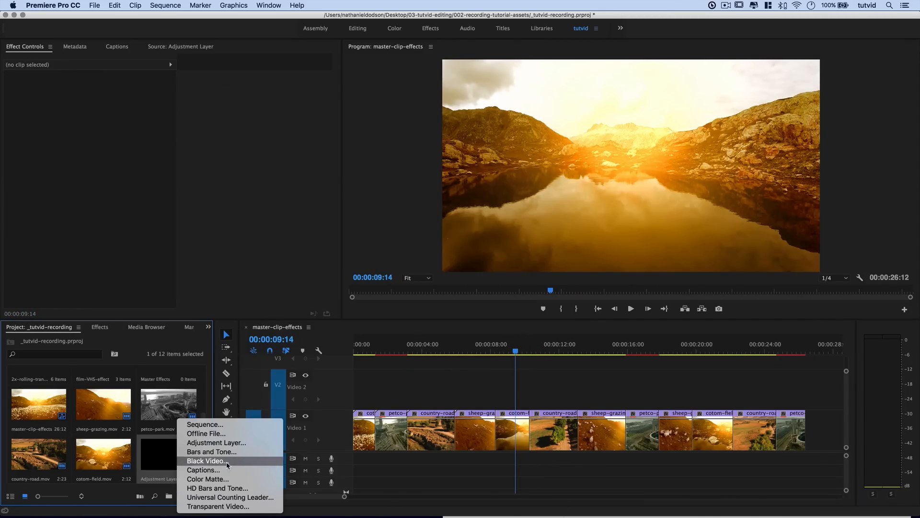
Create a 1920×1080 color matte named Grain and set its colour to 808080 gray
left_click(207, 478)
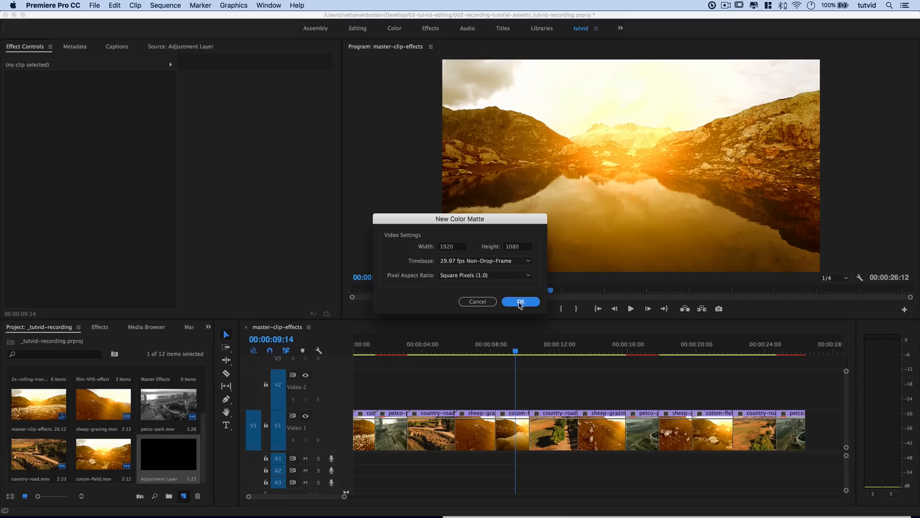
left_click(520, 302)
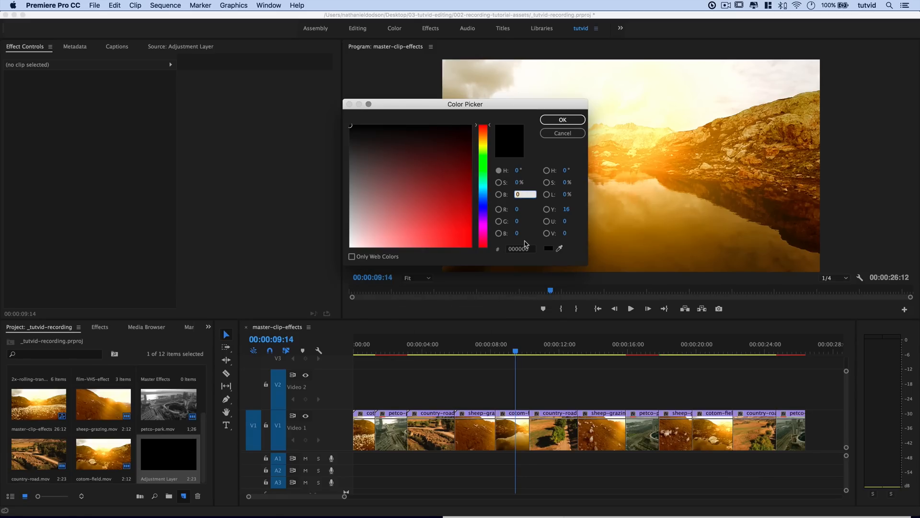
left_click(561, 120)
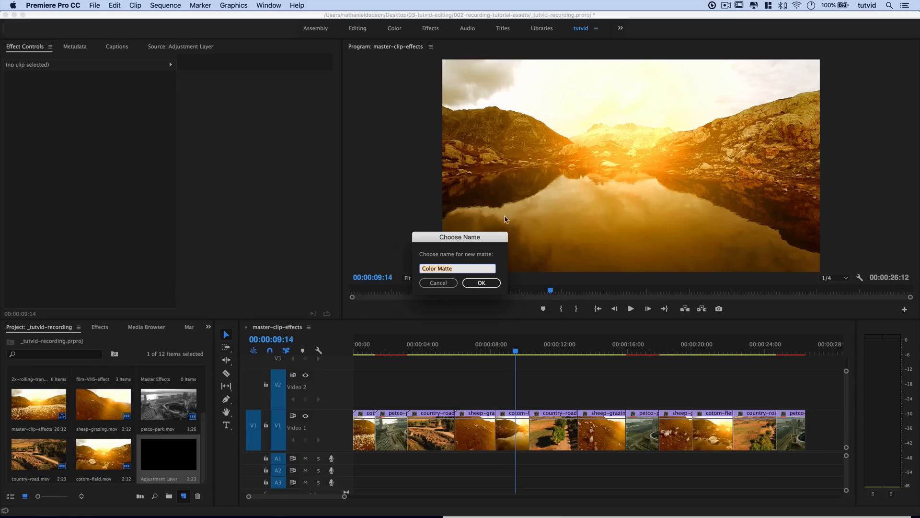
left_click(480, 282)
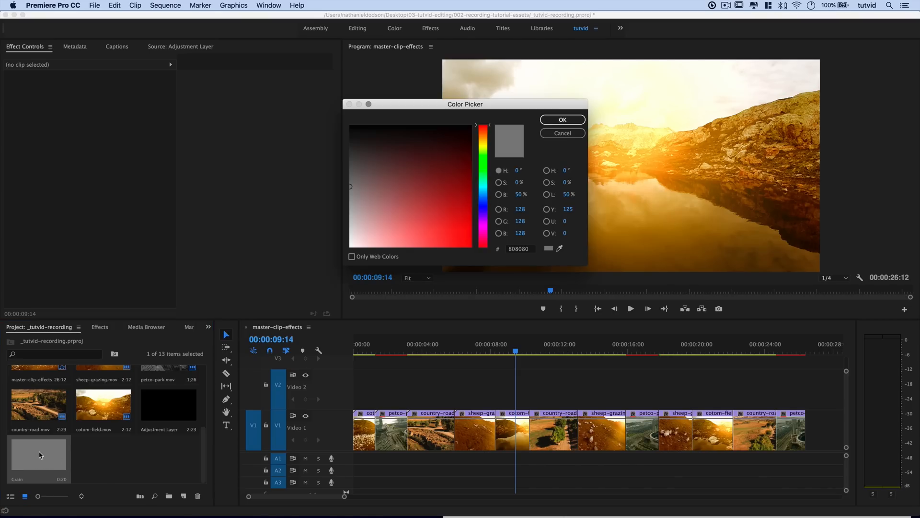
left_click_drag(465, 104, 288, 126)
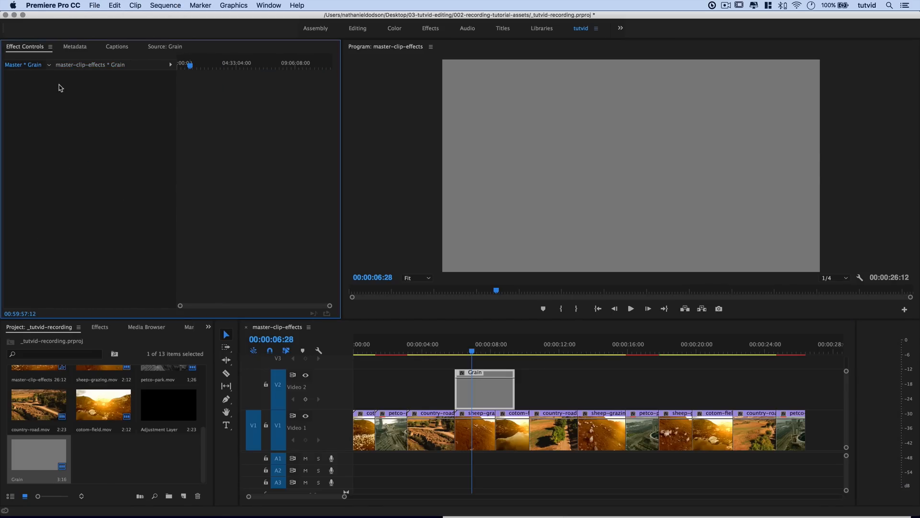
Apply Noise from Noise & Grain to the Grain matte at 67%, with Use Color Noise off
left_click(99, 327)
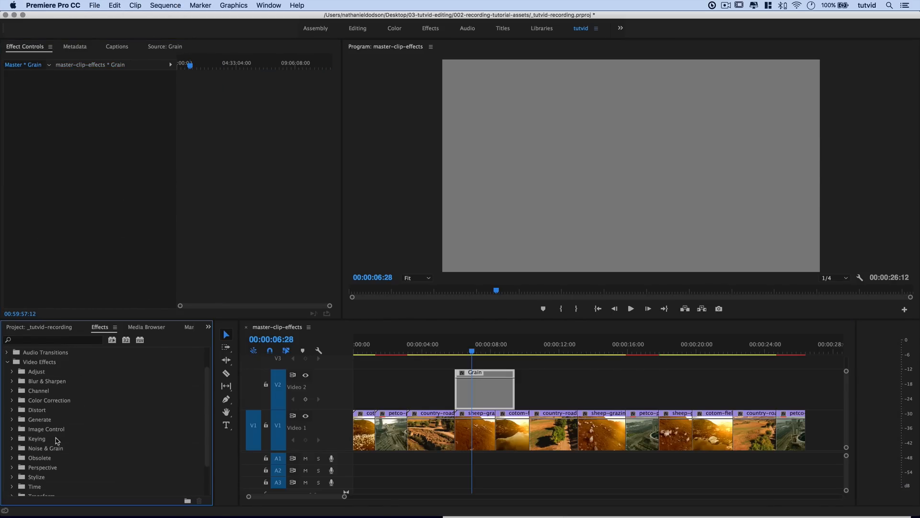
left_click(11, 448)
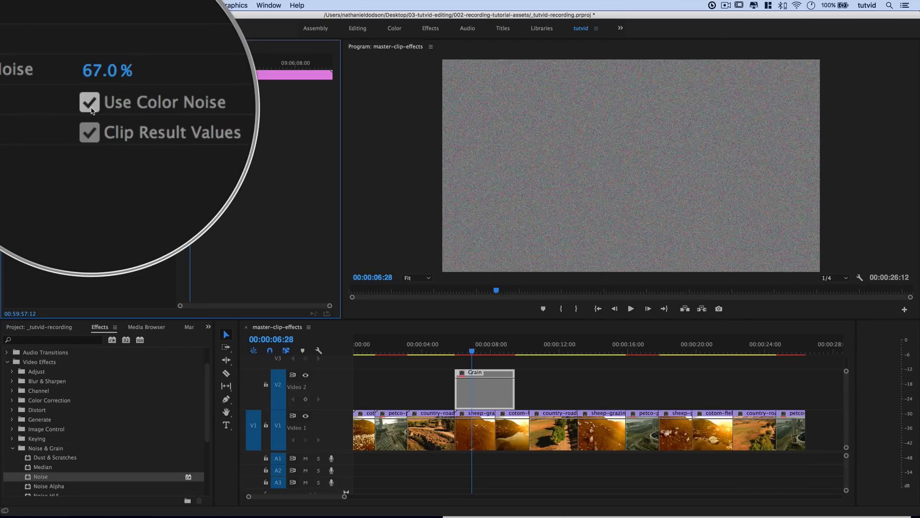
left_click(90, 105)
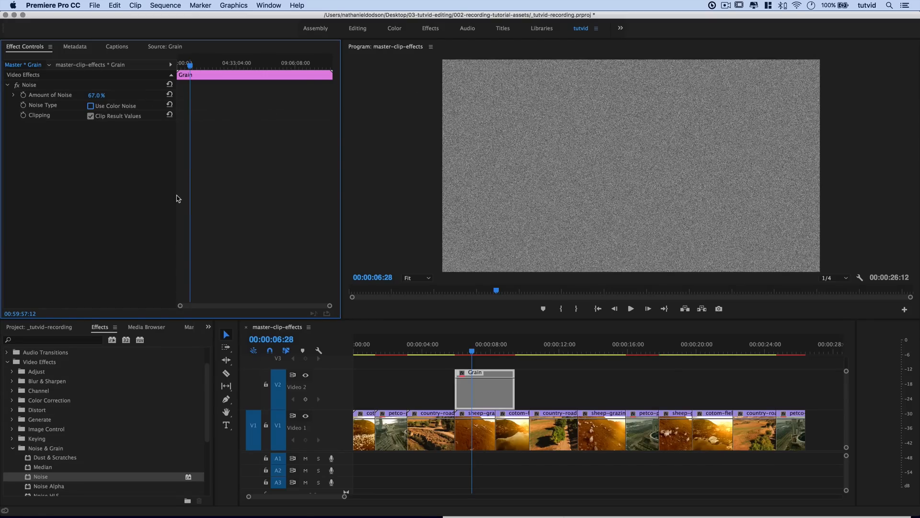
left_click(7, 84)
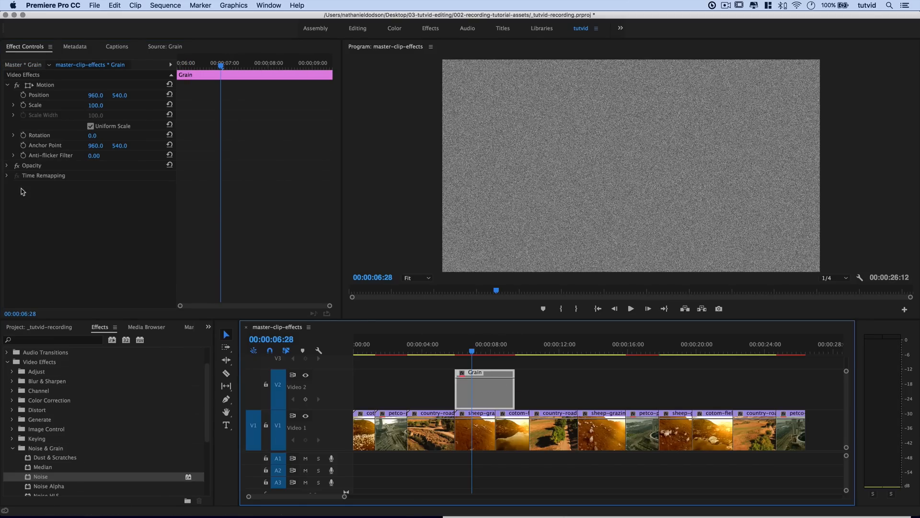
Set the Grain master clip's Opacity blend mode to Soft Light
left_click(121, 195)
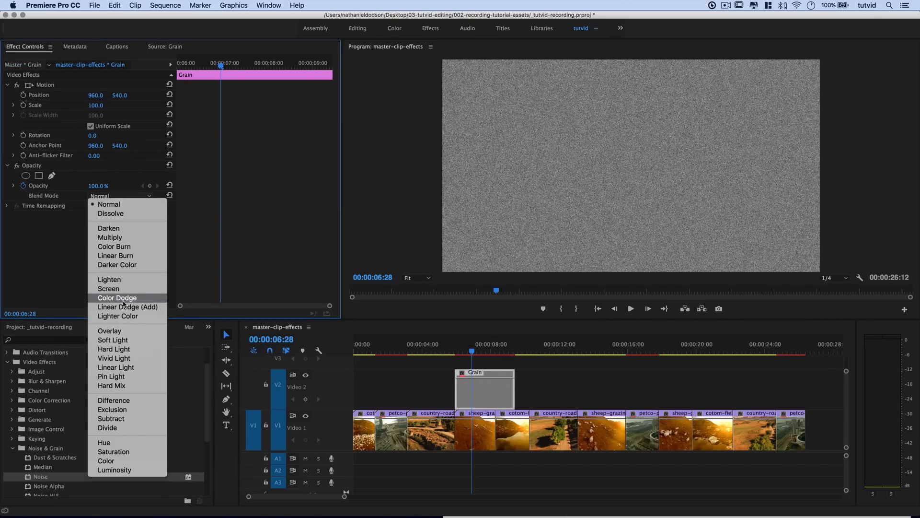
left_click(112, 340)
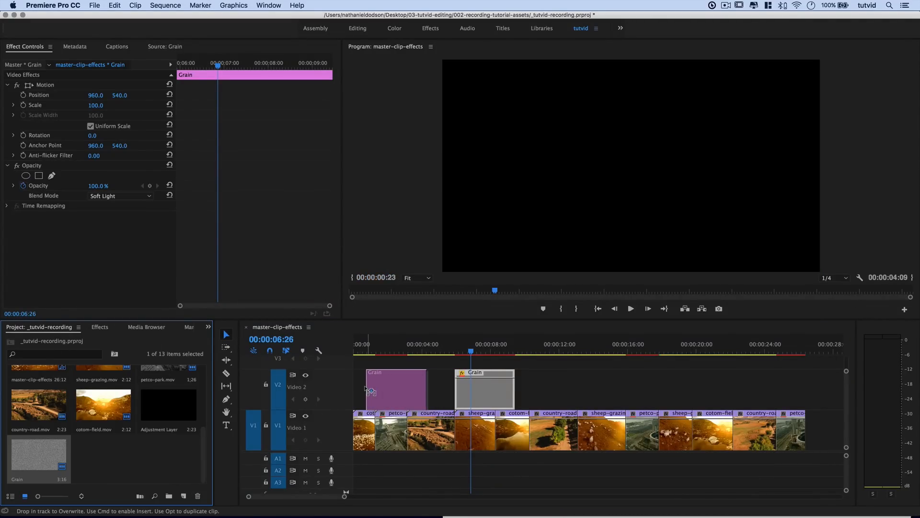
Add a second Grain clip at the start of Video 2 and blend it in Soft Light
left_click(388, 388)
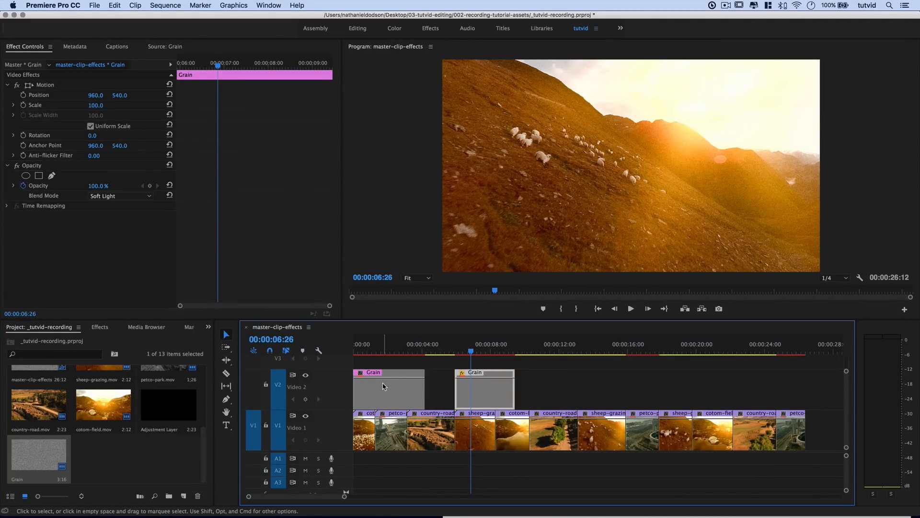
left_click(120, 195)
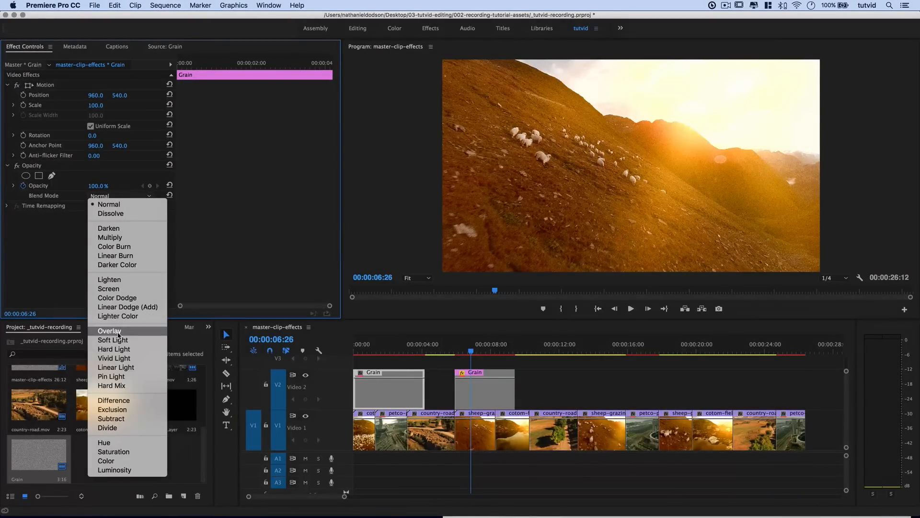
left_click(113, 340)
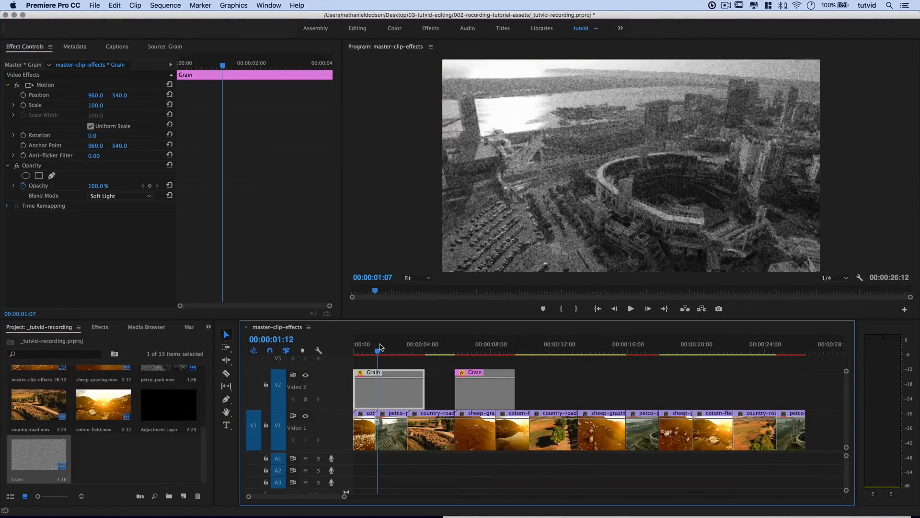